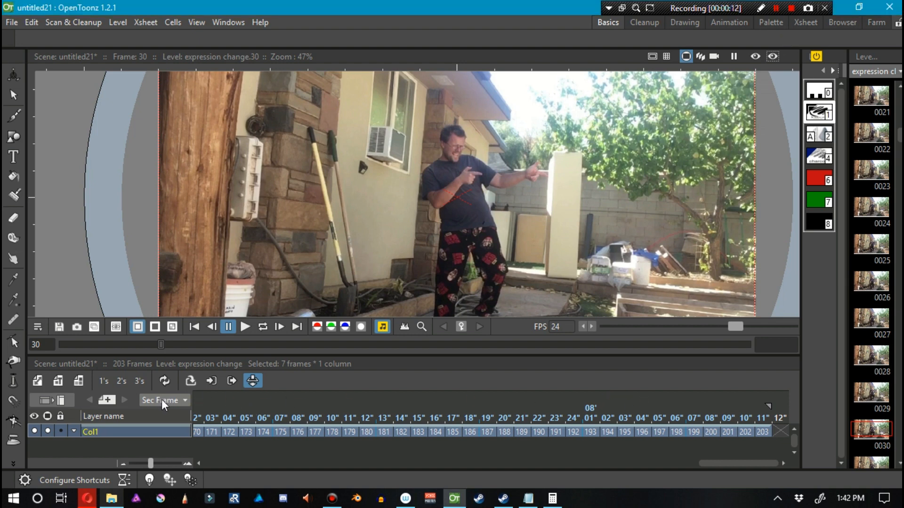
# Step: Toggle the Xsheet frame display to plain frames and back to seconds-and-frames
pyautogui.click(164, 401)
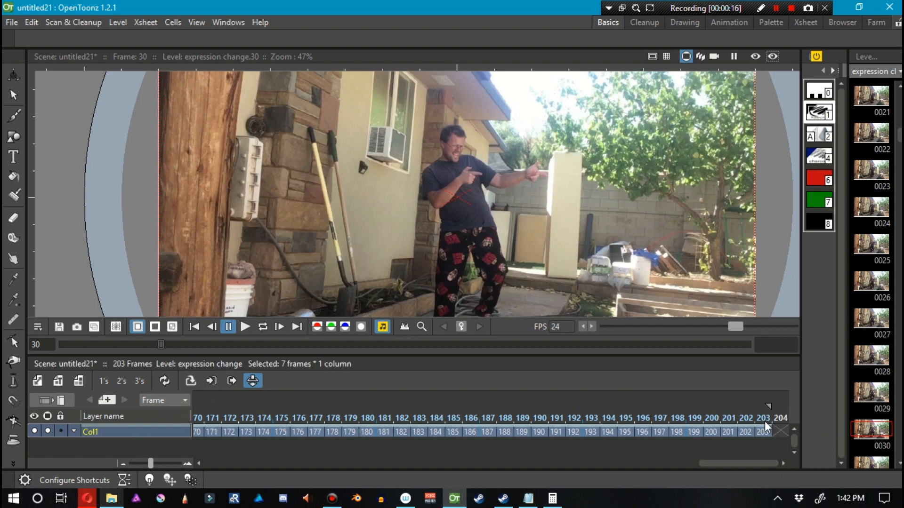
pyautogui.moveTo(757, 458)
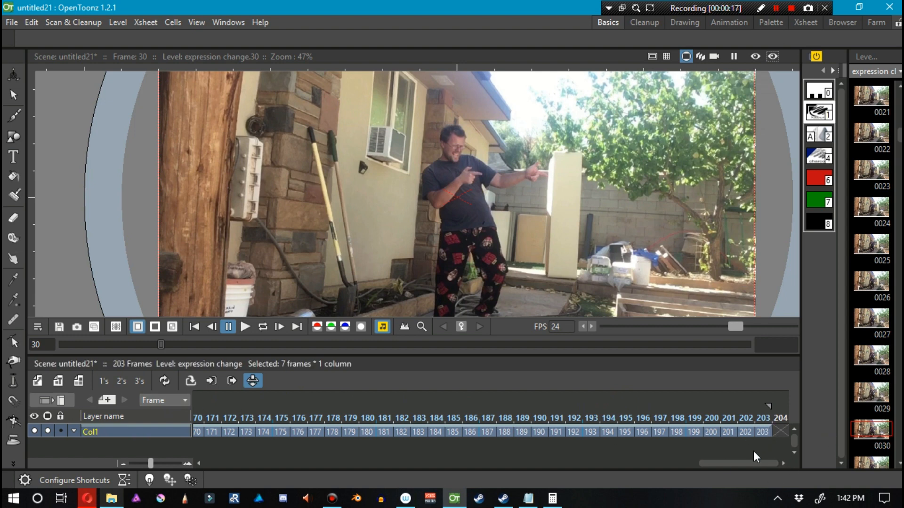
pyautogui.click(164, 400)
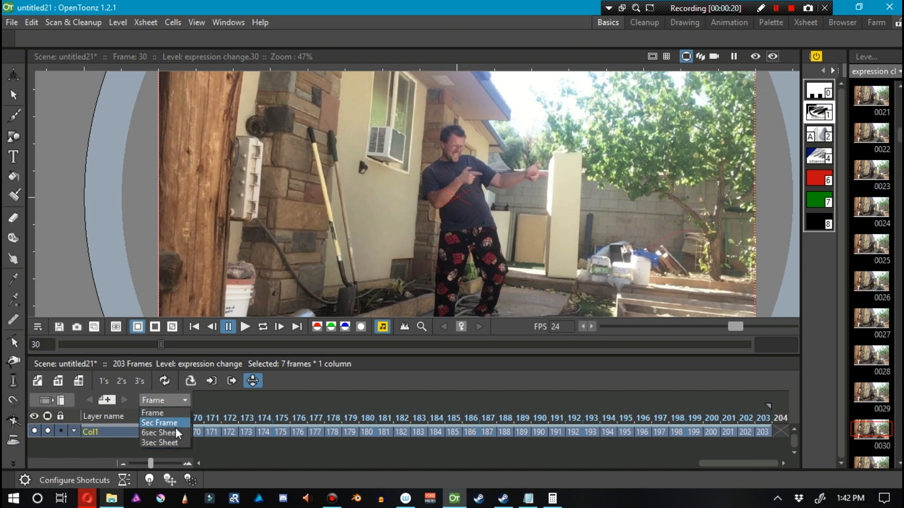
pyautogui.click(158, 423)
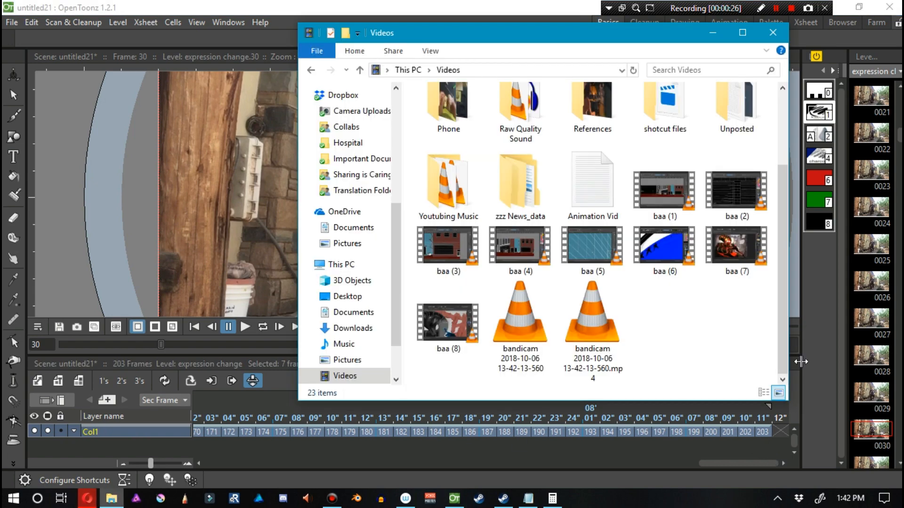
# Step: In the Unposted folder, read the expression change video's Details frame rate (29.97 fps) and cancel
pyautogui.doubleClick(737, 103)
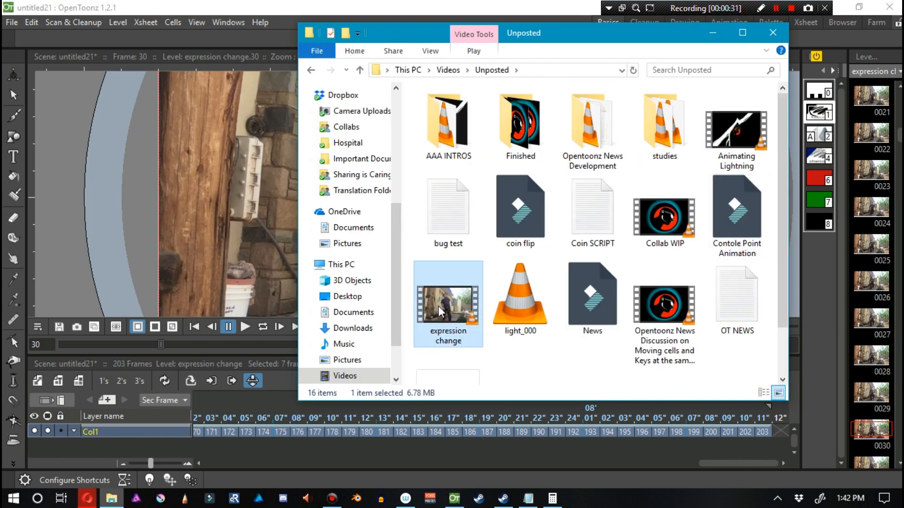
pyautogui.doubleClick(448, 303)
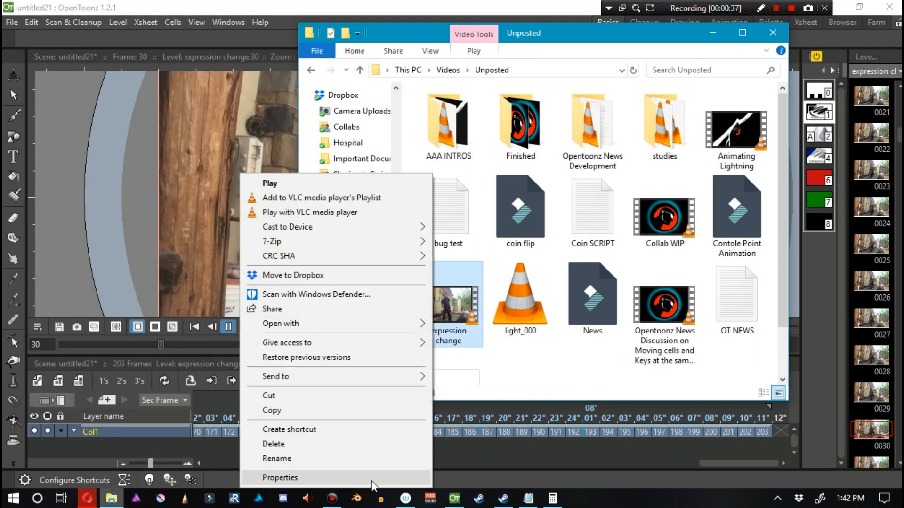
pyautogui.click(280, 479)
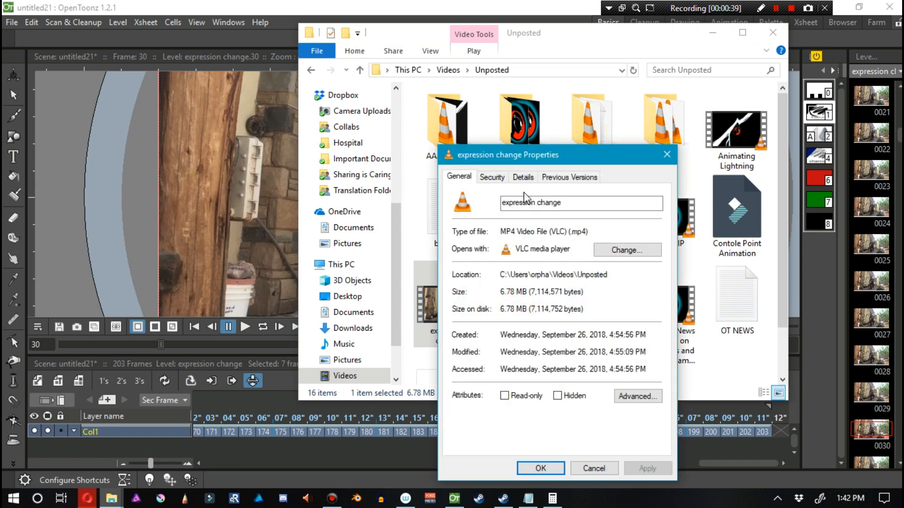
pyautogui.click(524, 177)
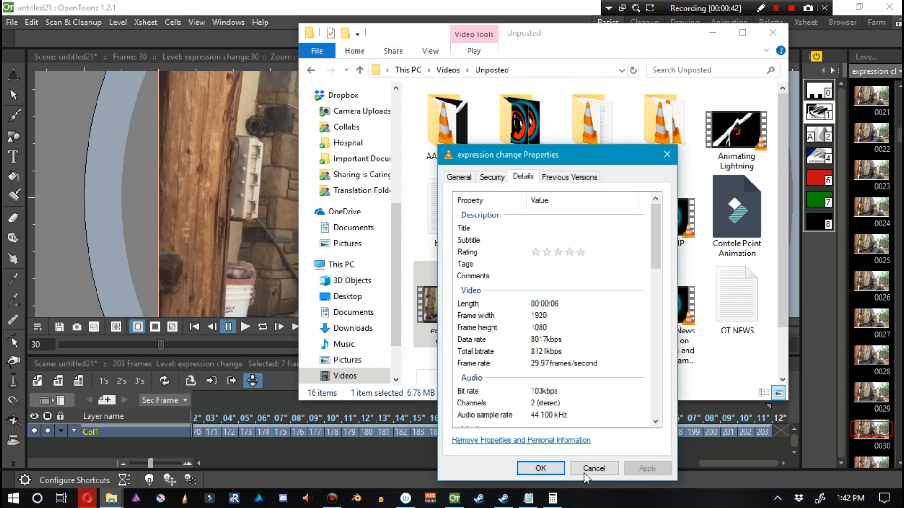
pyautogui.click(594, 468)
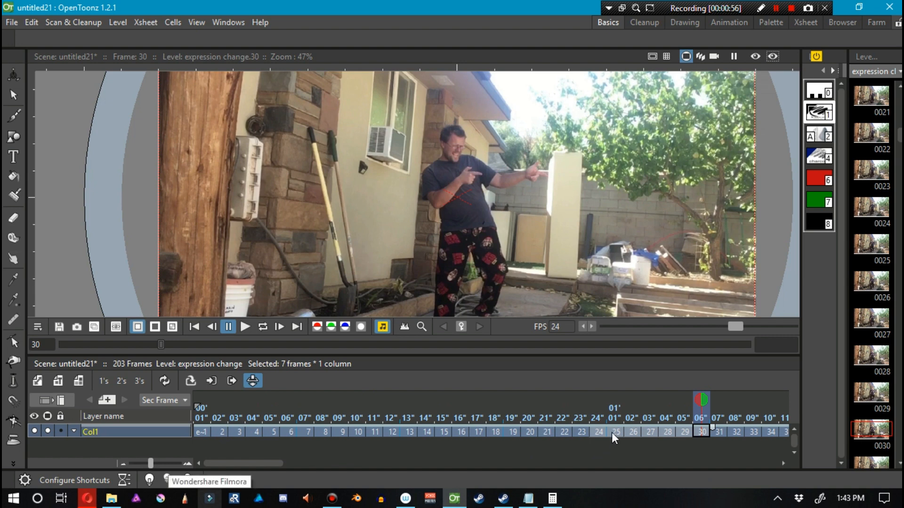
pyautogui.moveTo(599, 440)
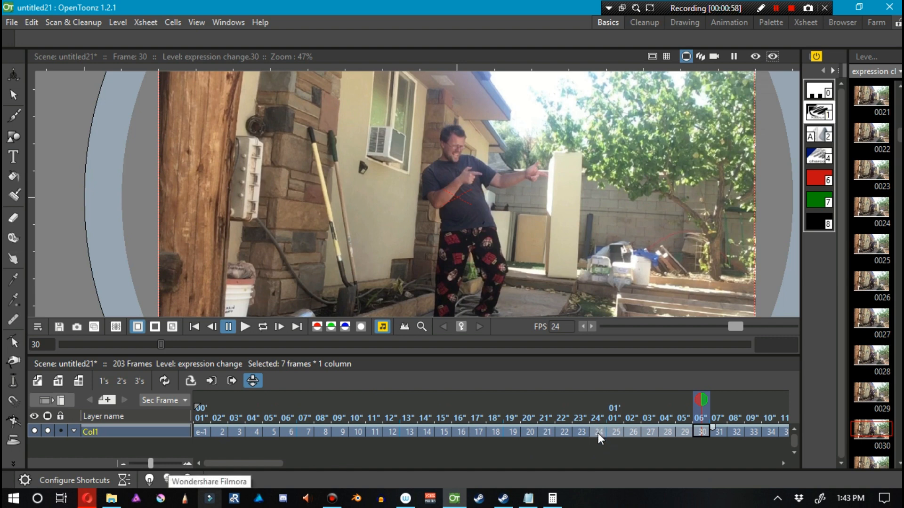
# Step: Number the timeline in plain frames and select all 203 cells of Col1
pyautogui.click(164, 401)
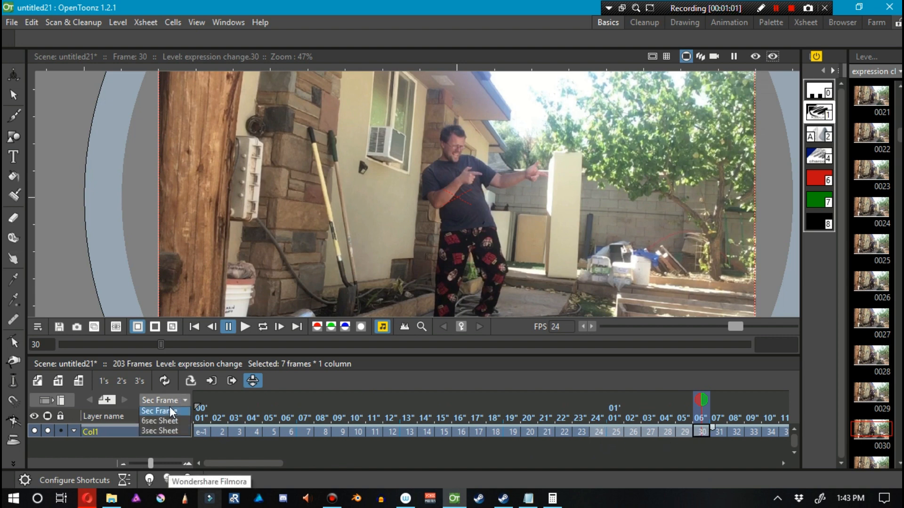
pyautogui.click(162, 411)
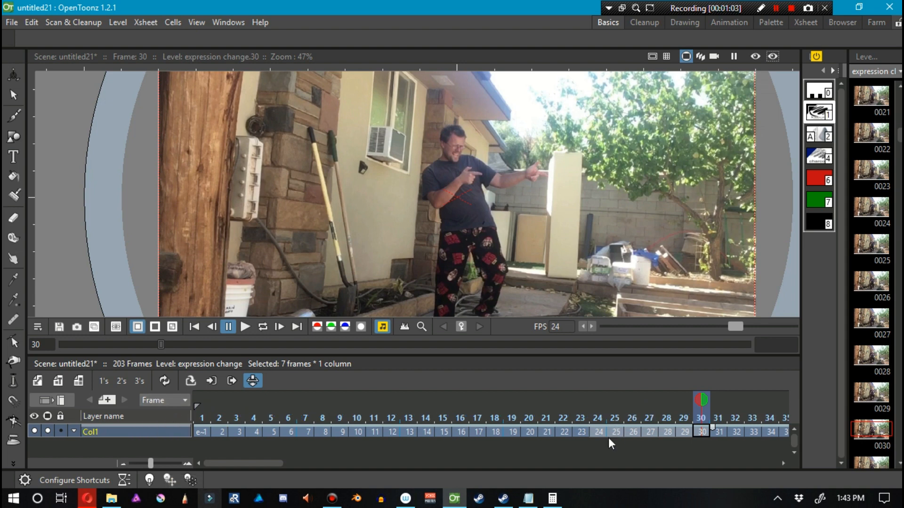
pyautogui.moveTo(704, 447)
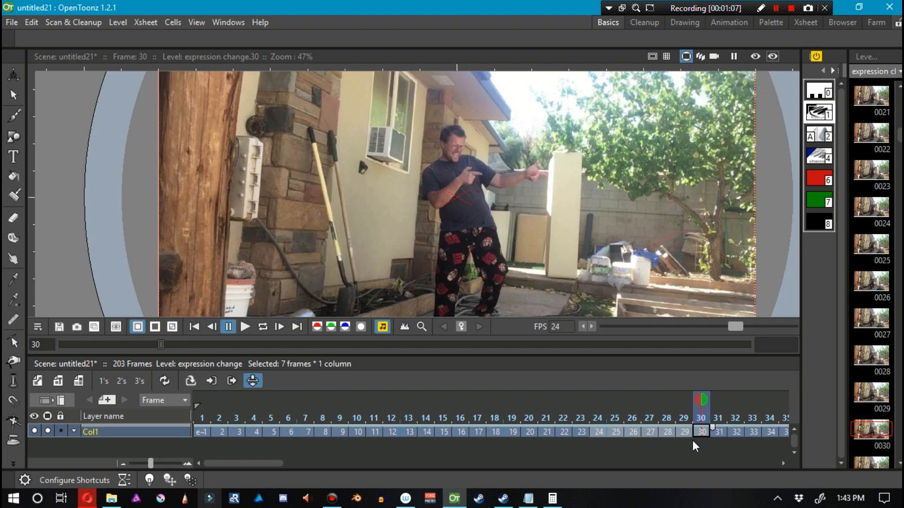
pyautogui.moveTo(650, 439)
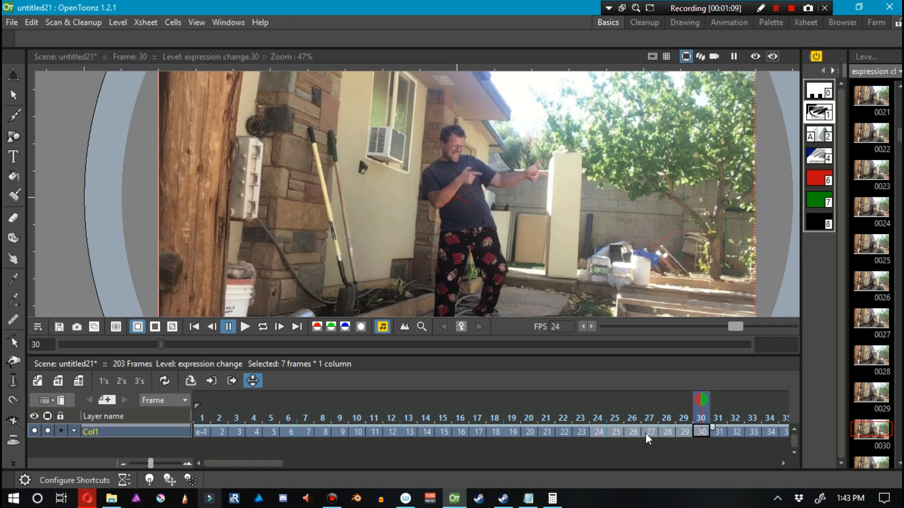
pyautogui.moveTo(694, 452)
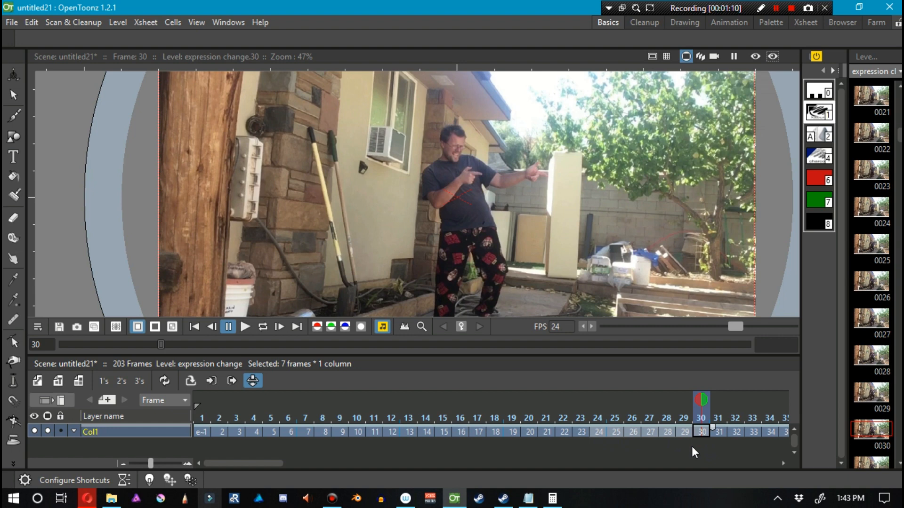
pyautogui.click(201, 431)
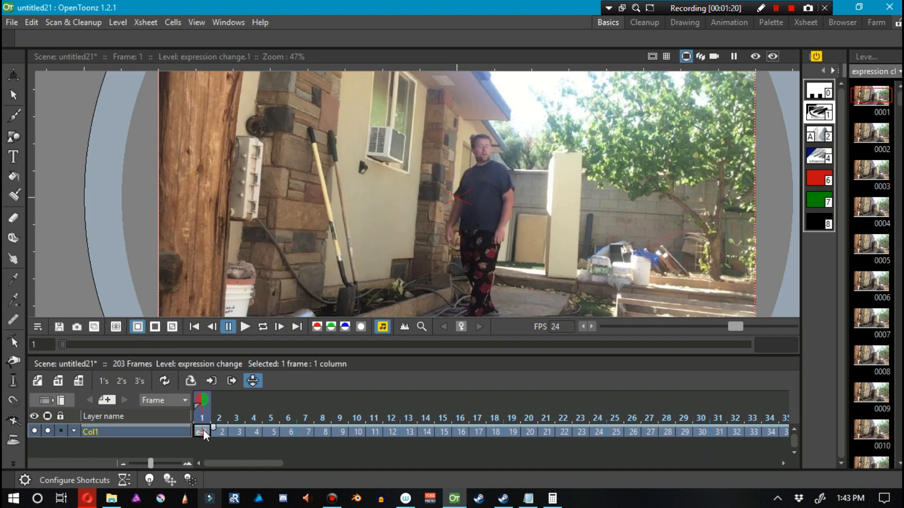
pyautogui.moveTo(205, 431); pyautogui.dragTo(435, 431)
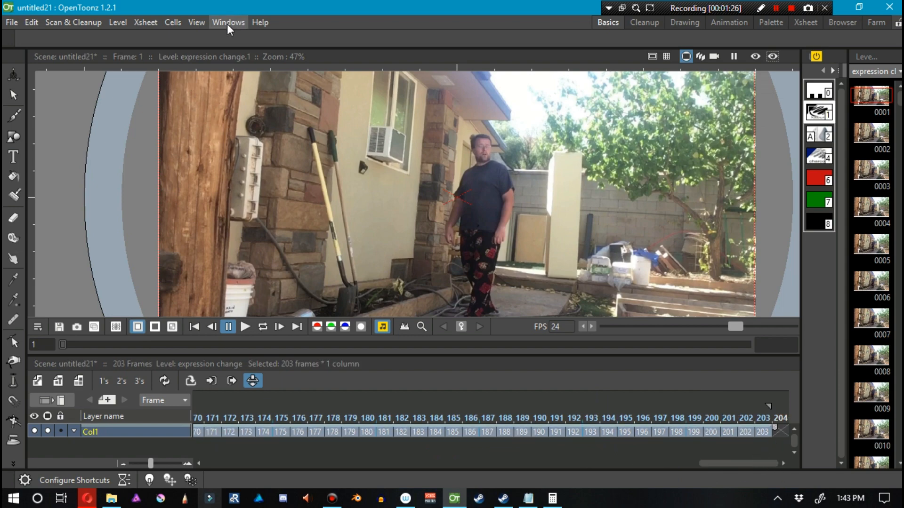
# Step: Time Stretch the 203-frame expression change column to a new range of 144 frames
pyautogui.click(174, 23)
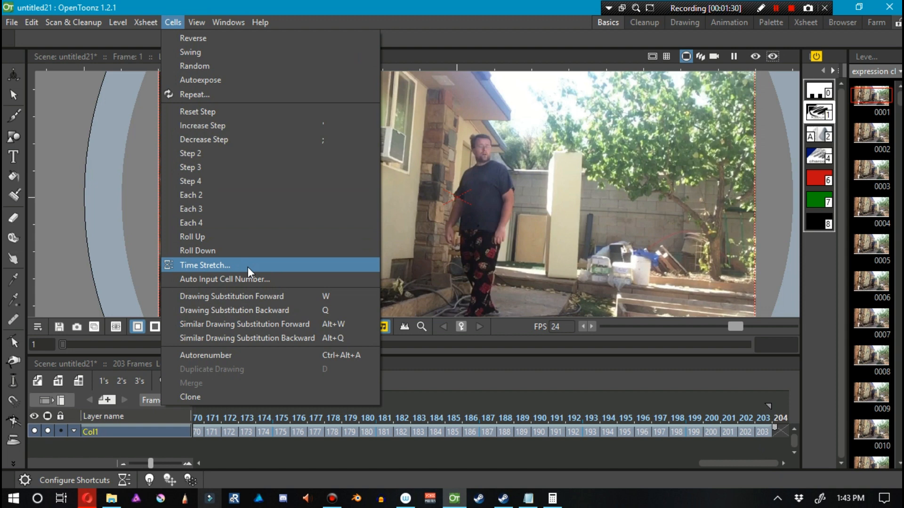
pyautogui.click(205, 265)
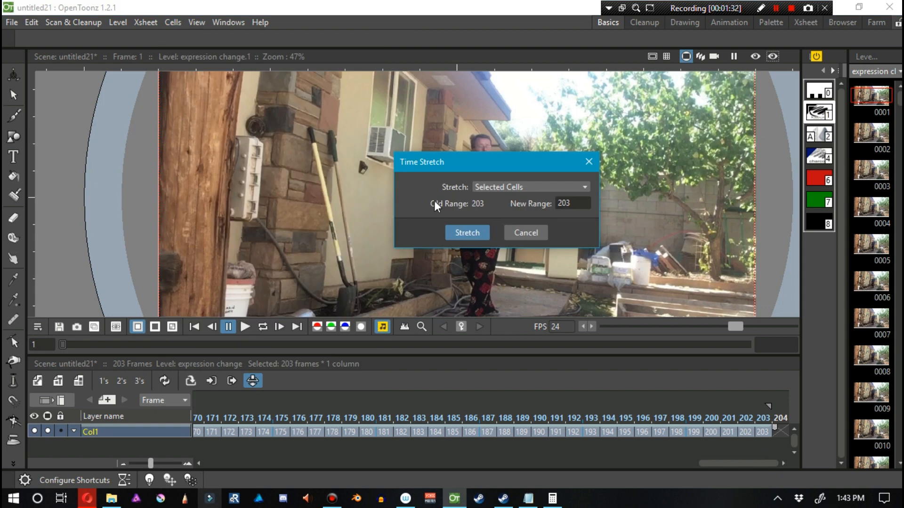
pyautogui.moveTo(770, 457)
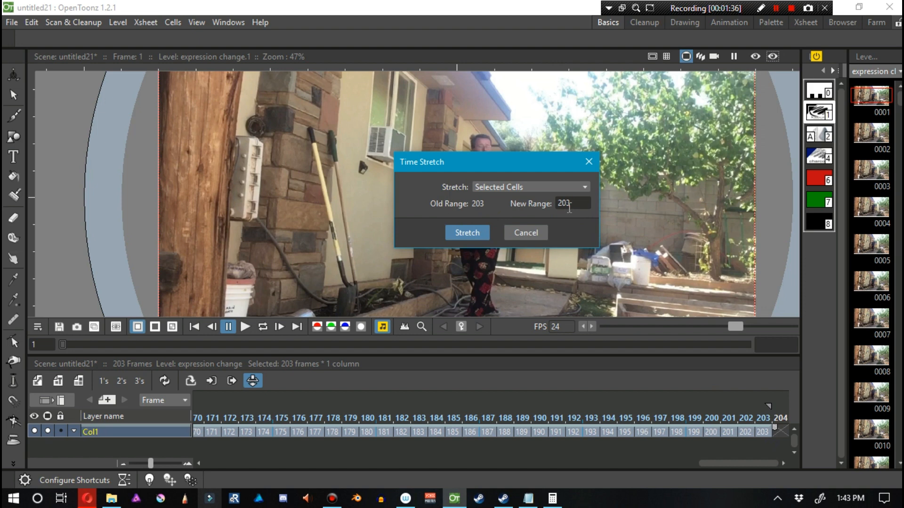
pyautogui.click(552, 497)
pyautogui.write('144')
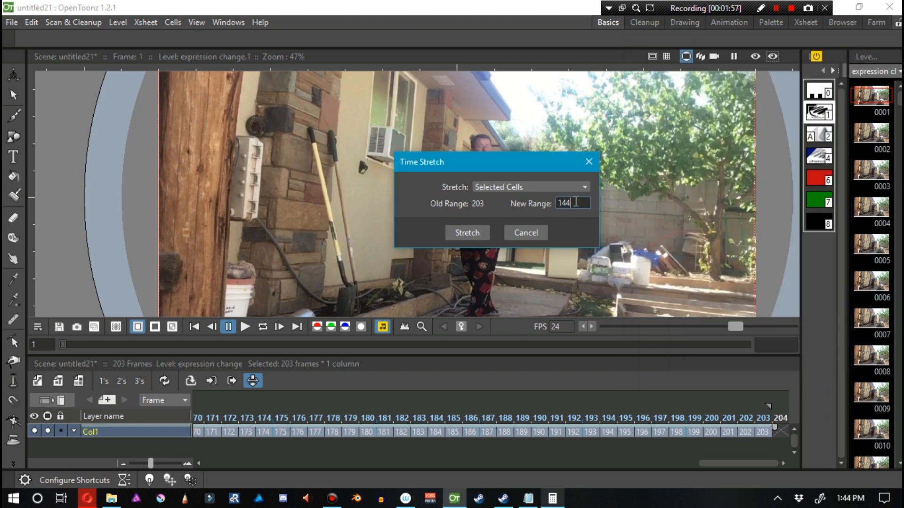
pyautogui.click(467, 232)
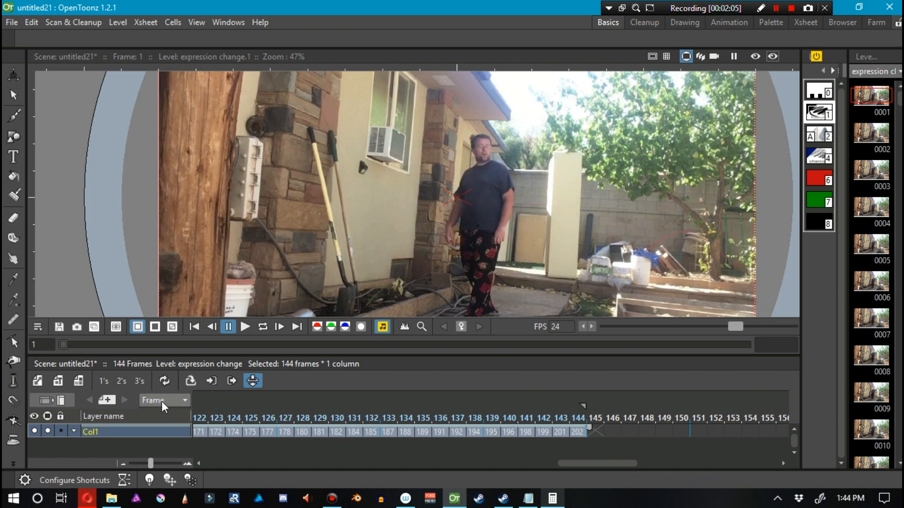
# Step: Time Stretch the seven selected cells to a new range of 4, leaving 141 frames
pyautogui.click(186, 400)
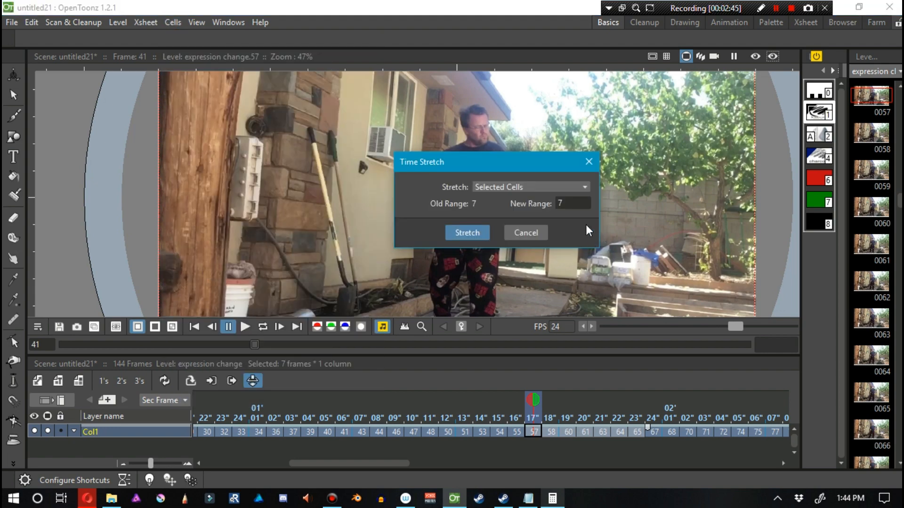
pyautogui.moveTo(577, 218)
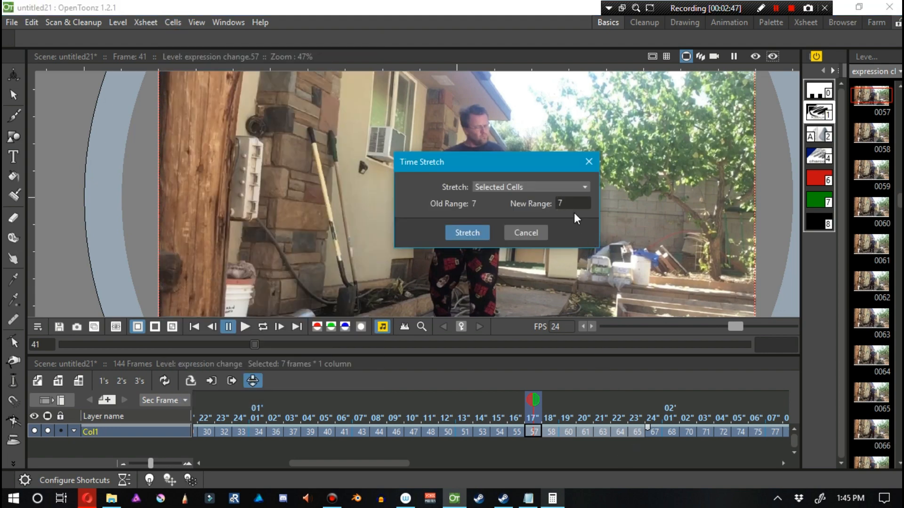
pyautogui.moveTo(550, 457)
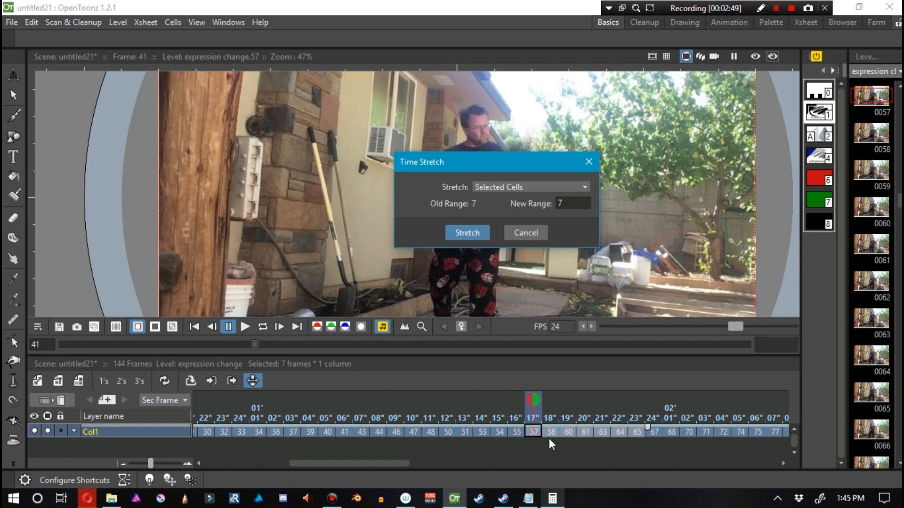
pyautogui.click(572, 203)
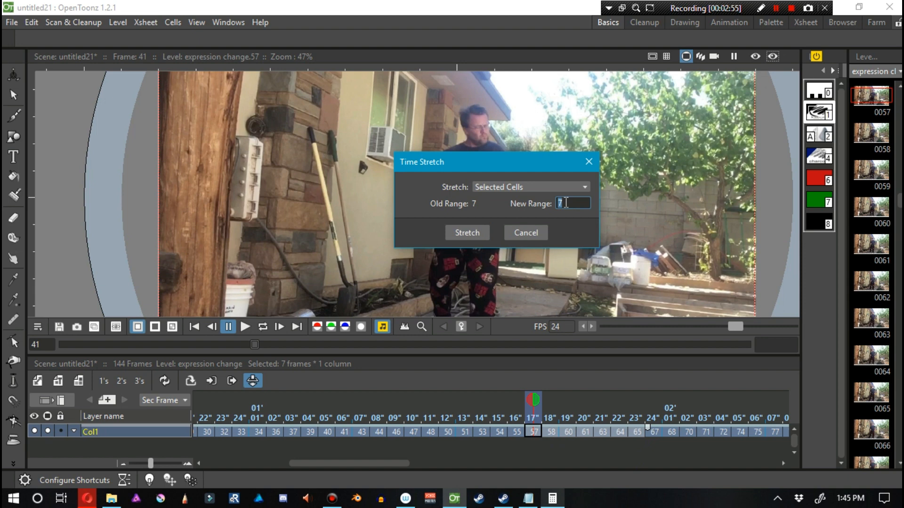
pyautogui.write('4')
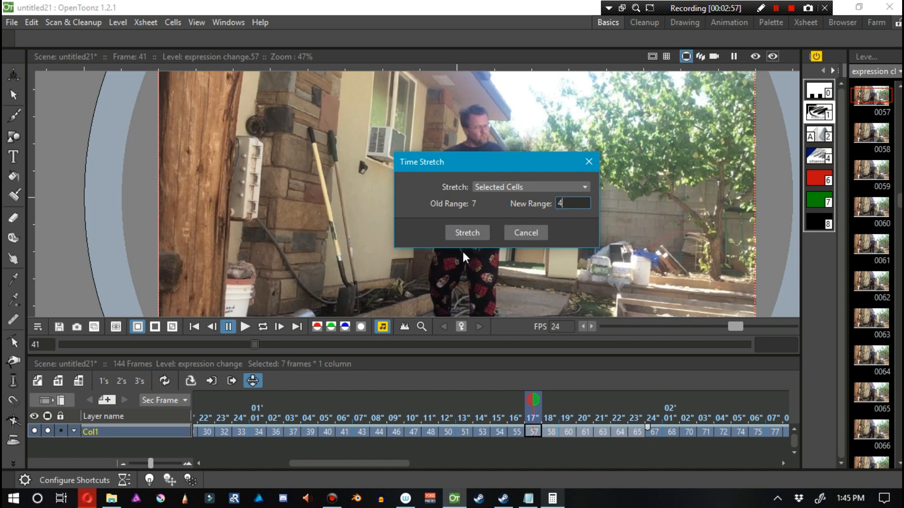
pyautogui.moveTo(461, 241)
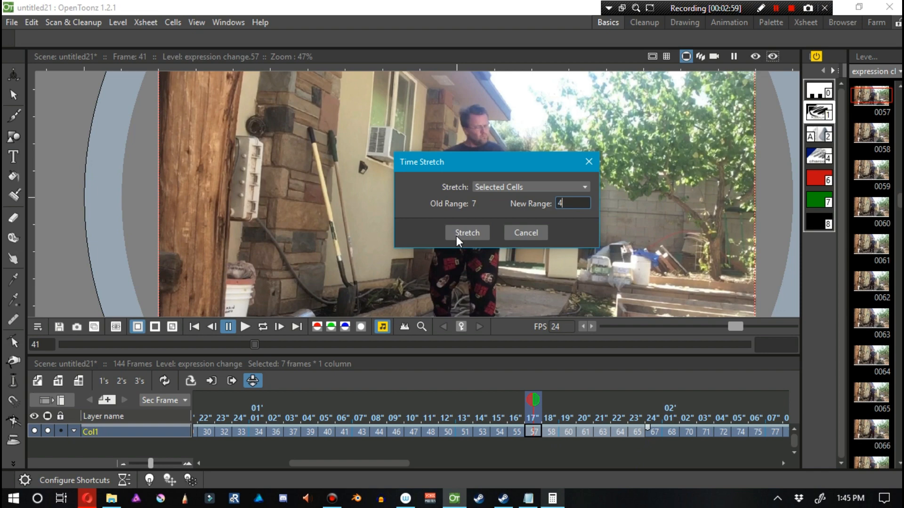
pyautogui.click(467, 232)
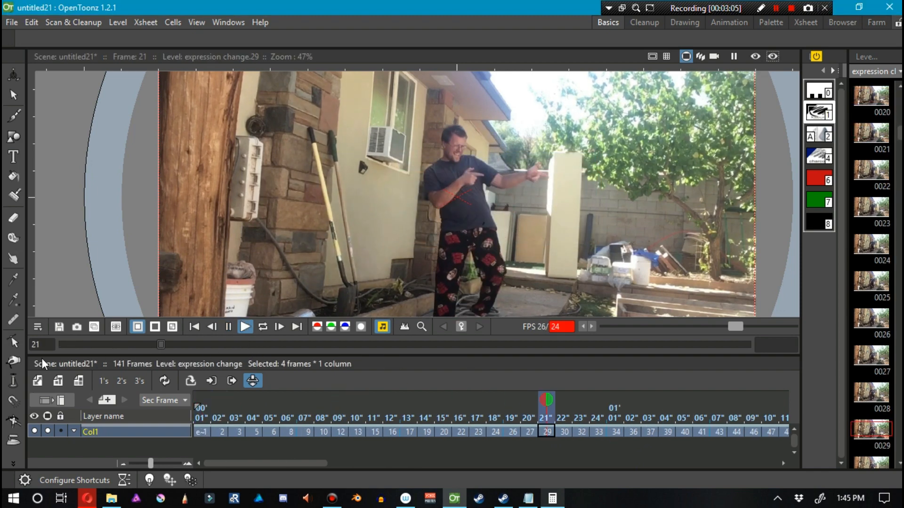
# Step: Play back the Xsheet several times to review the retimed footage
pyautogui.click(244, 326)
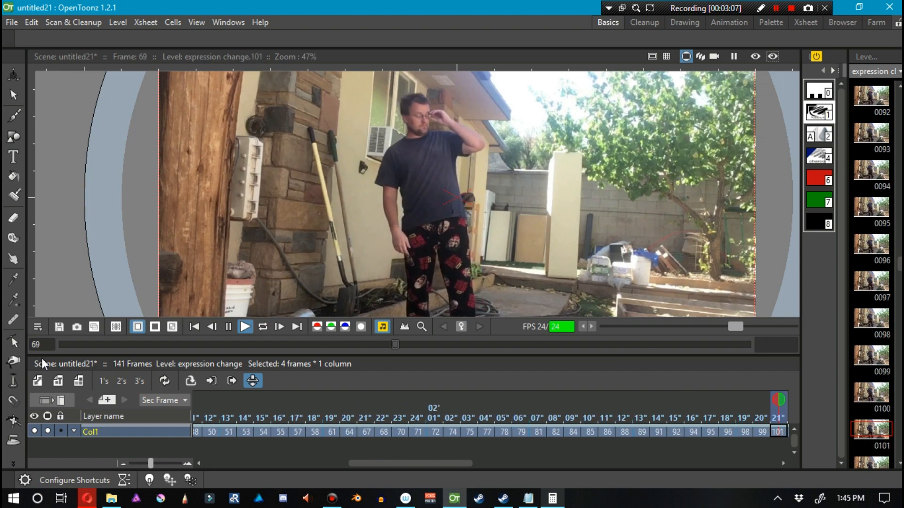
pyautogui.click(245, 328)
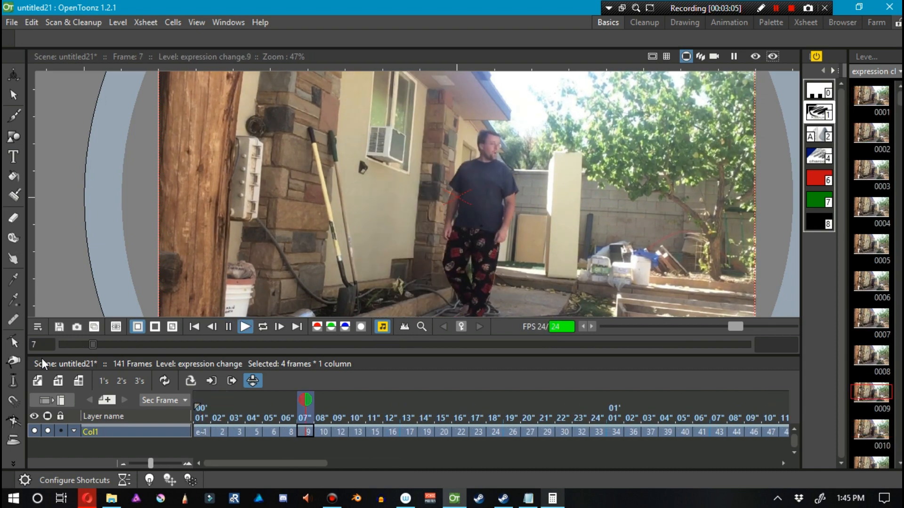
pyautogui.click(245, 327)
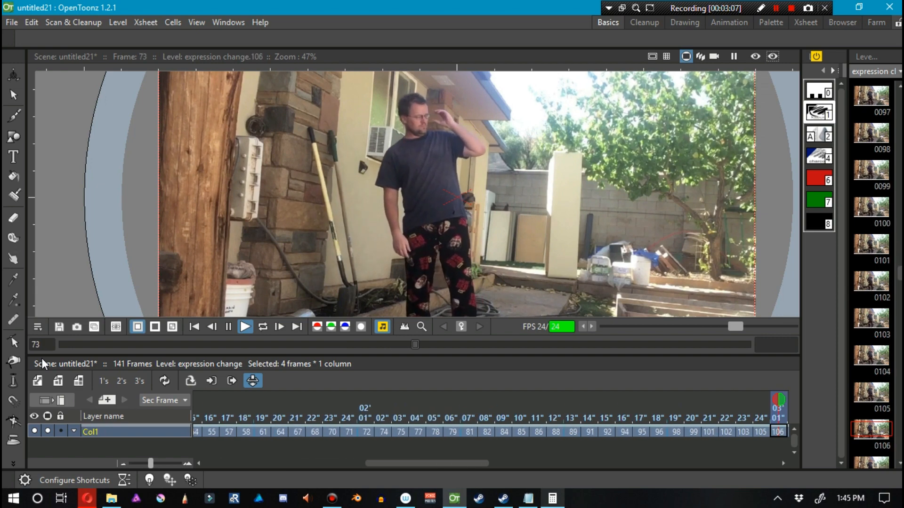
pyautogui.click(244, 327)
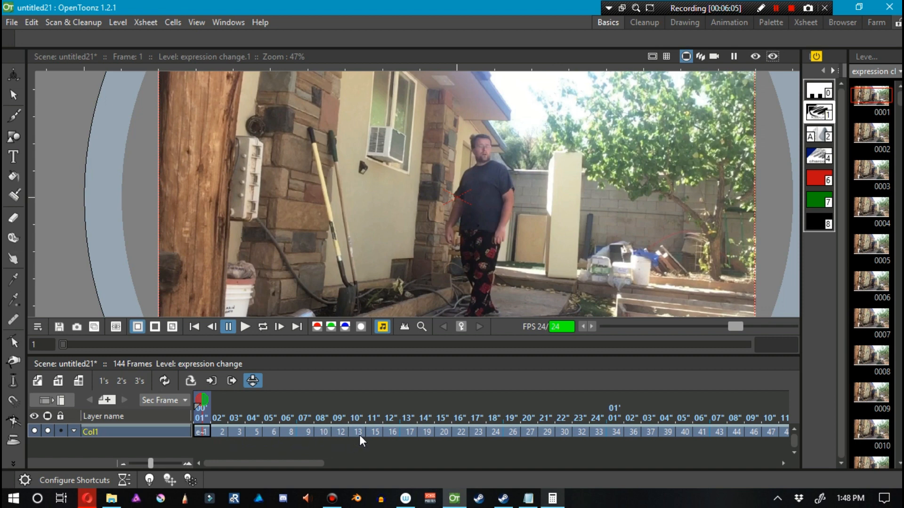
pyautogui.moveTo(427, 452)
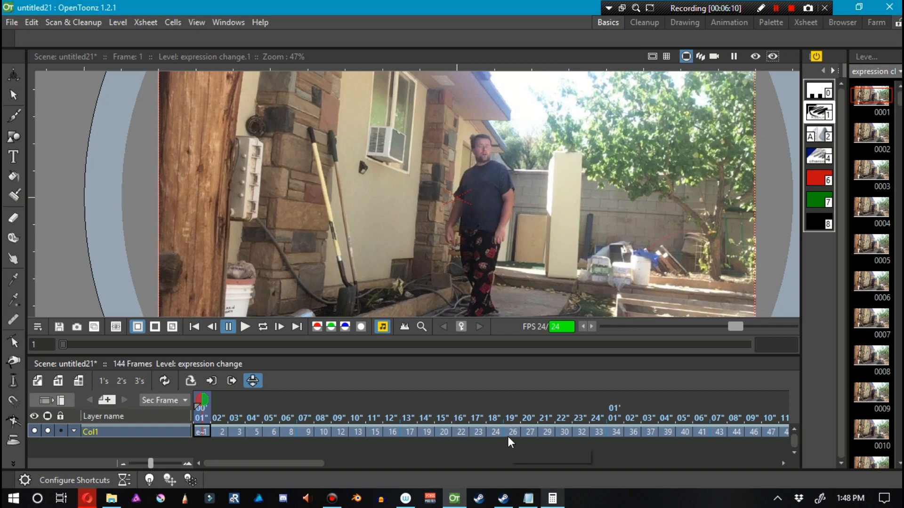
pyautogui.moveTo(510, 443)
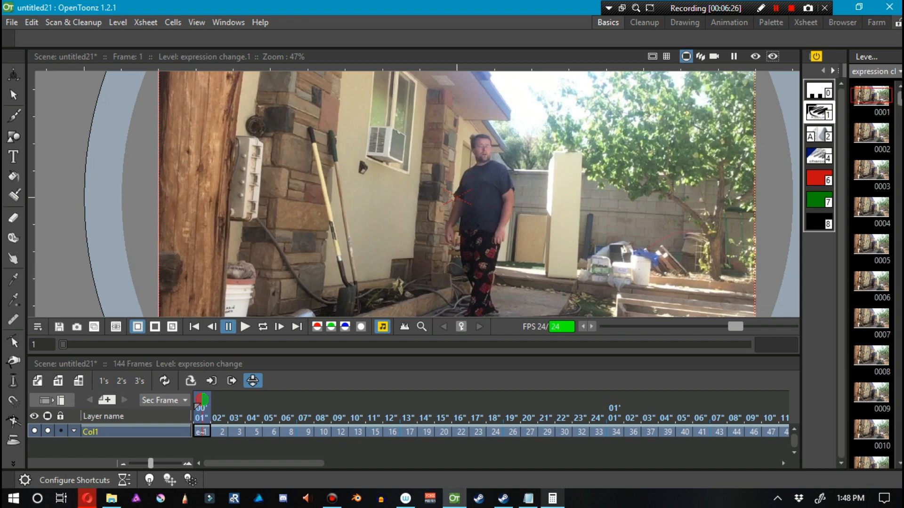
# Step: Scroll through the Xsheet and choose a frame numbering display mode
pyautogui.scroll(-3)
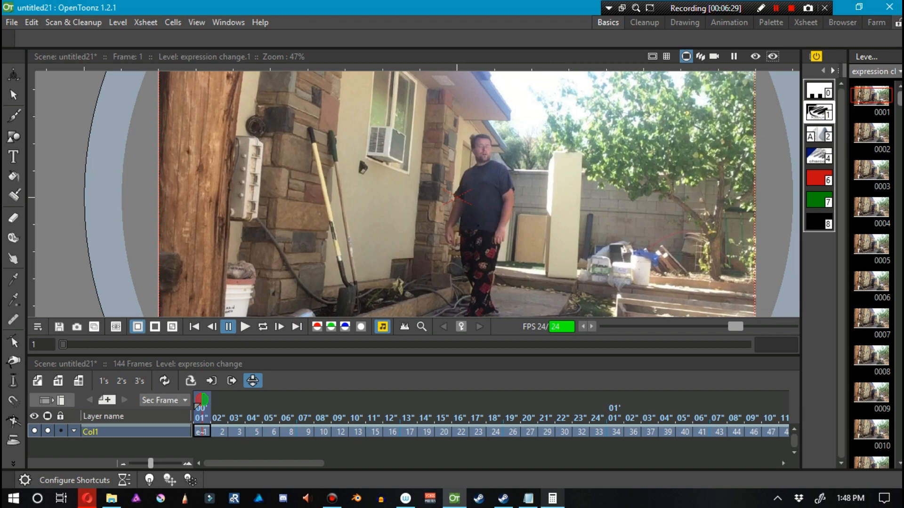
pyautogui.scroll(-3)
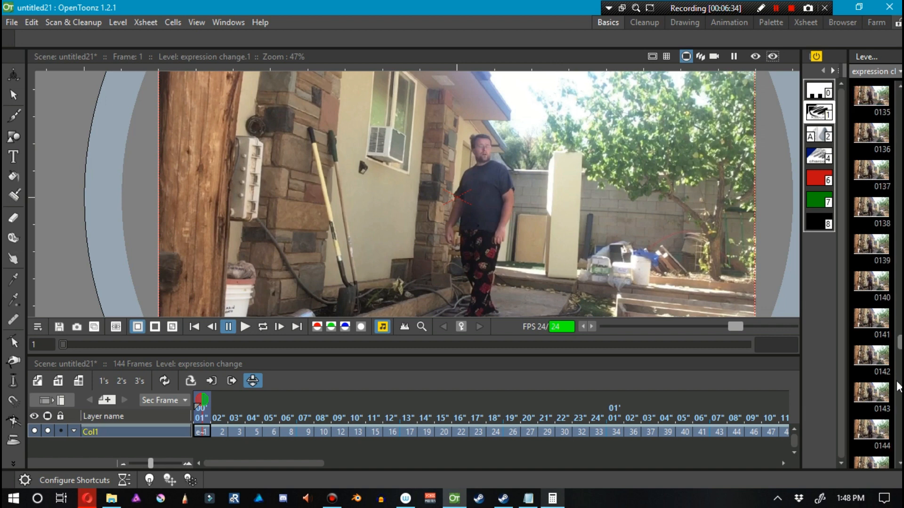
pyautogui.scroll(-3)
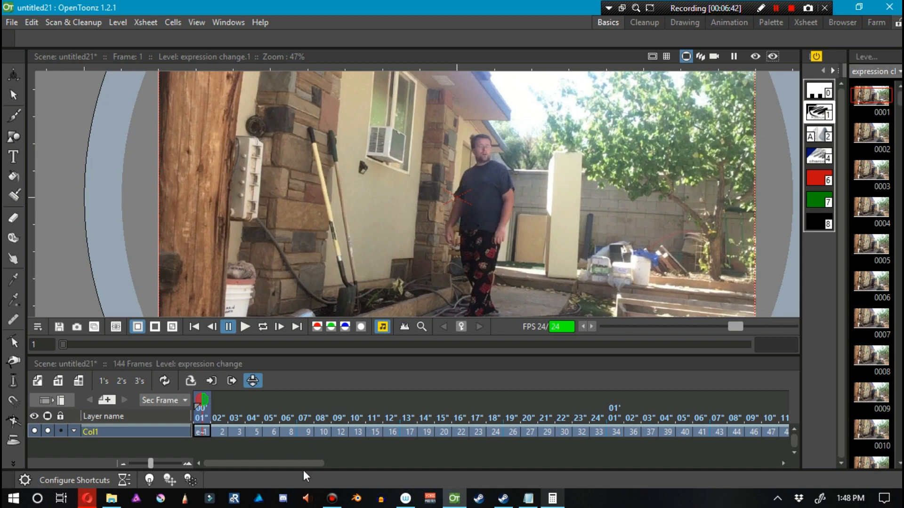
pyautogui.hscroll(3)
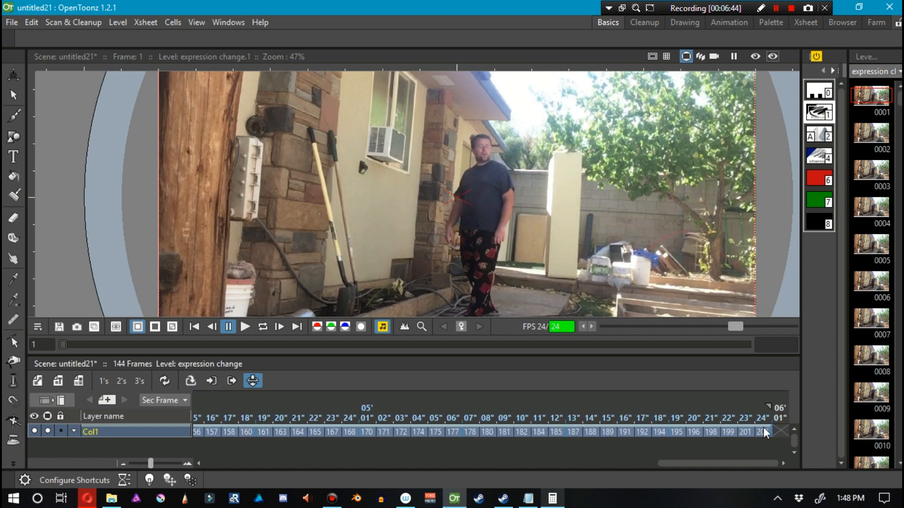
pyautogui.click(164, 400)
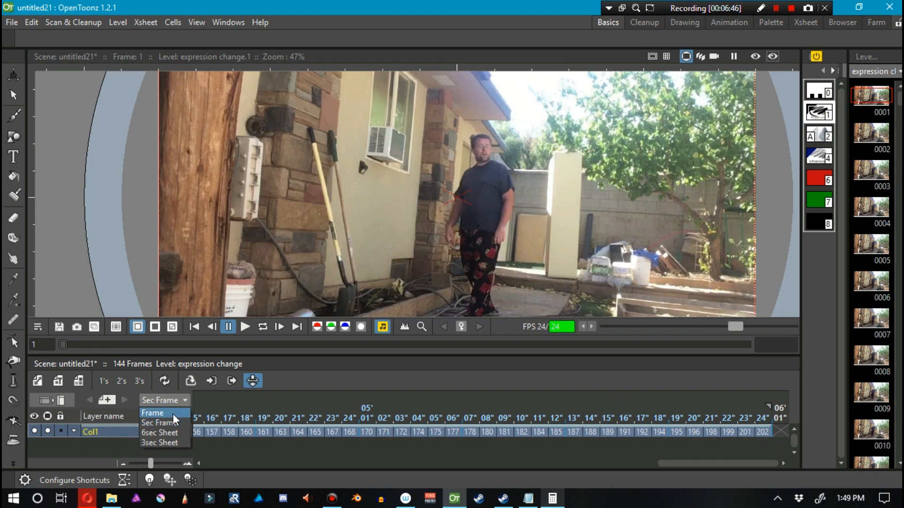
pyautogui.click(152, 414)
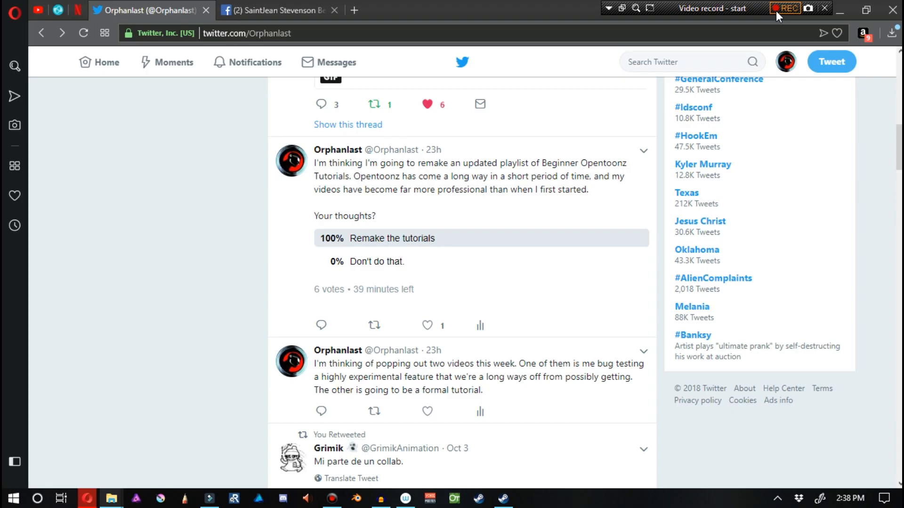
# Step: View the enlarged tutorial-remake poll tweet, close it, and bring up the Facebook page
pyautogui.click(786, 7)
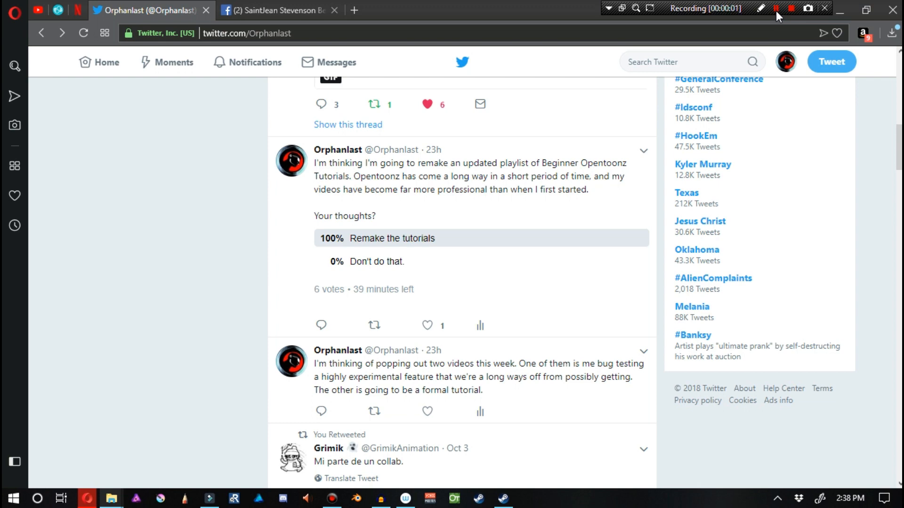
pyautogui.moveTo(586, 5)
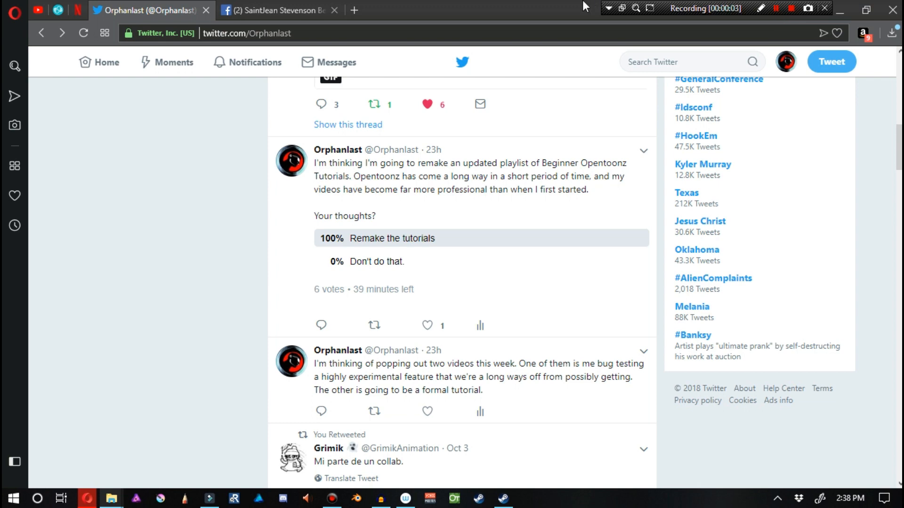
pyautogui.click(476, 176)
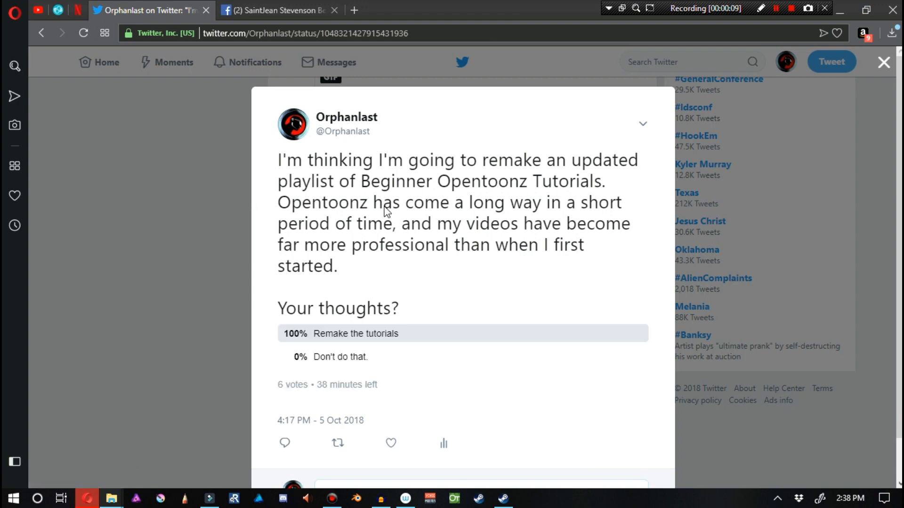
pyautogui.moveTo(408, 258)
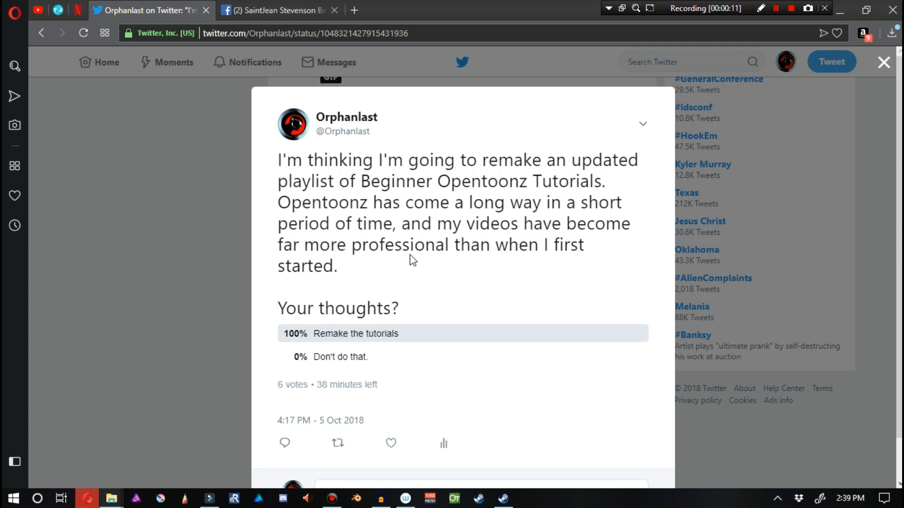
pyautogui.moveTo(409, 290)
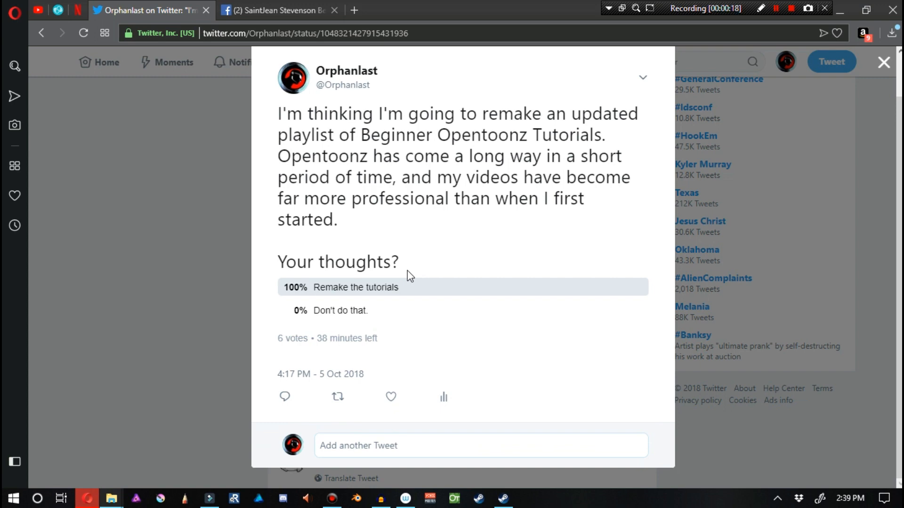
pyautogui.moveTo(313, 343)
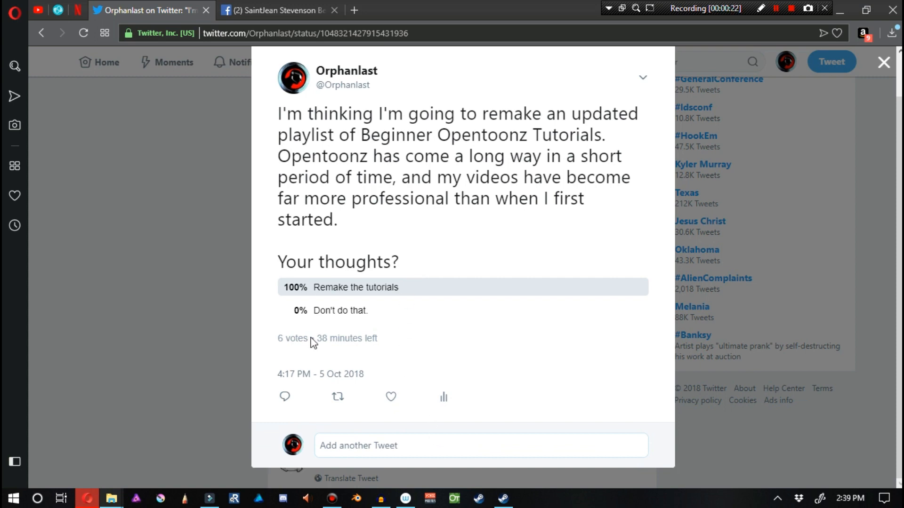
pyautogui.moveTo(333, 377)
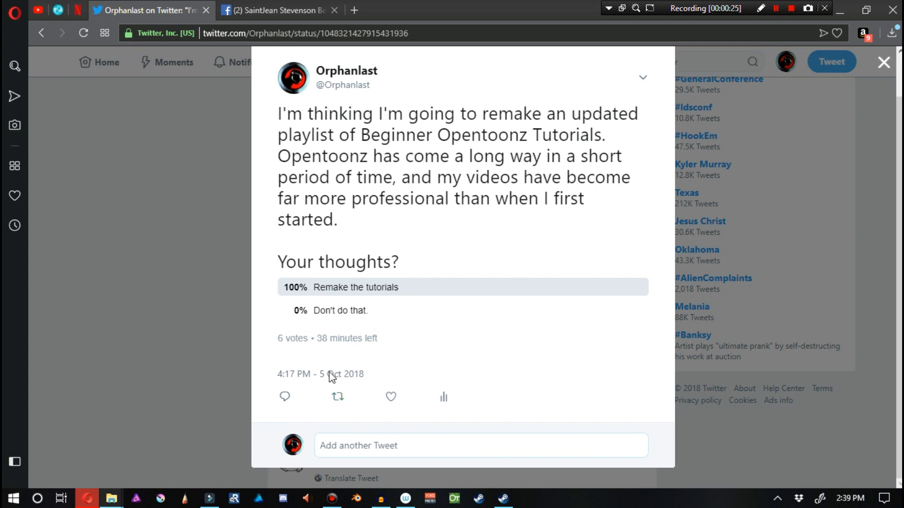
pyautogui.moveTo(337, 332)
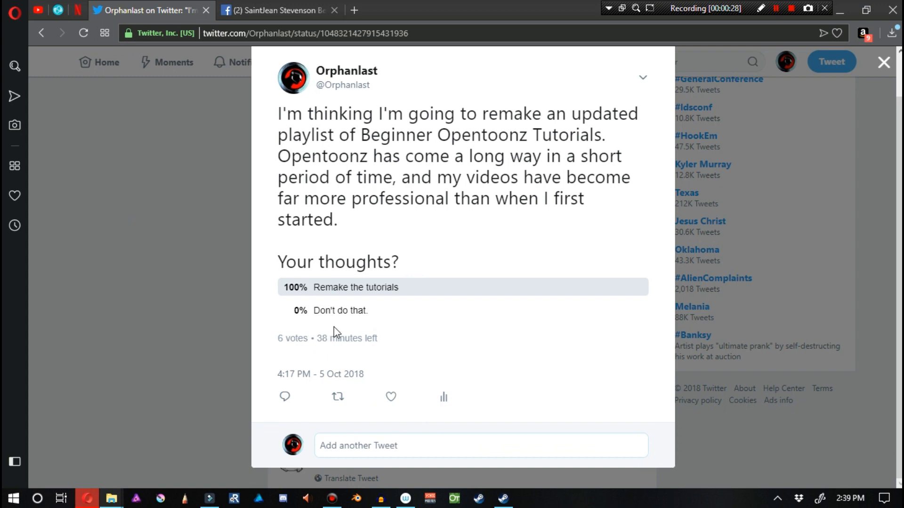
pyautogui.moveTo(265, 297)
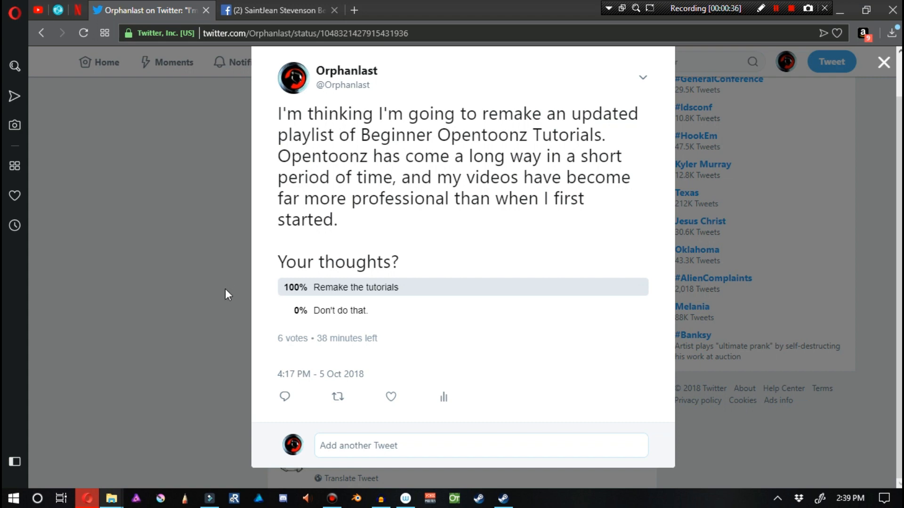
pyautogui.moveTo(206, 301)
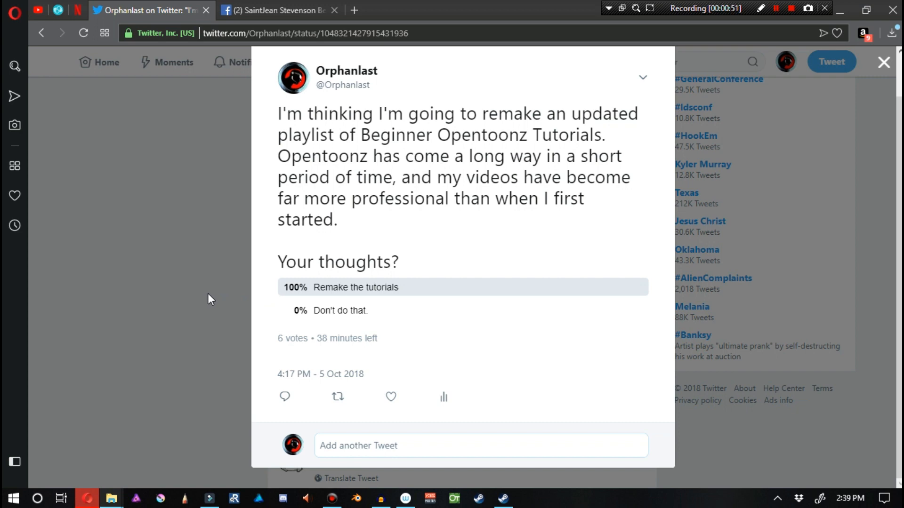
pyautogui.click(879, 58)
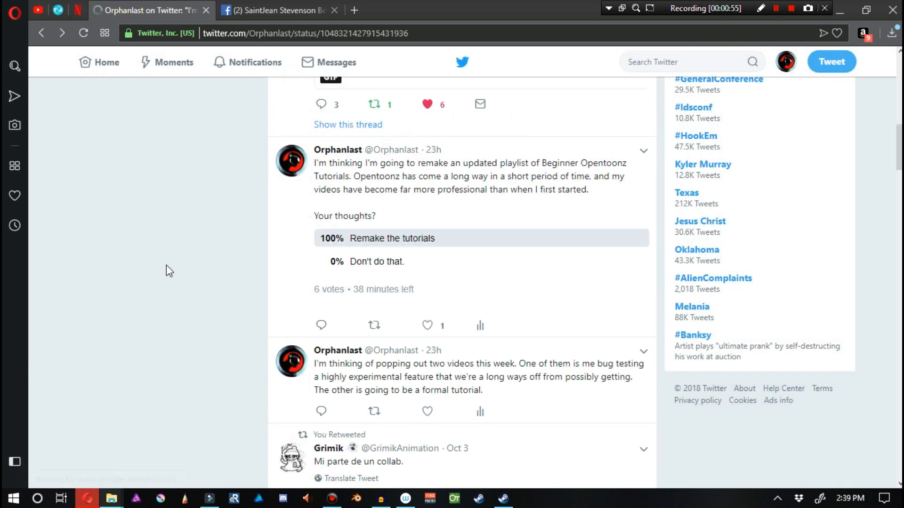
pyautogui.click(279, 10)
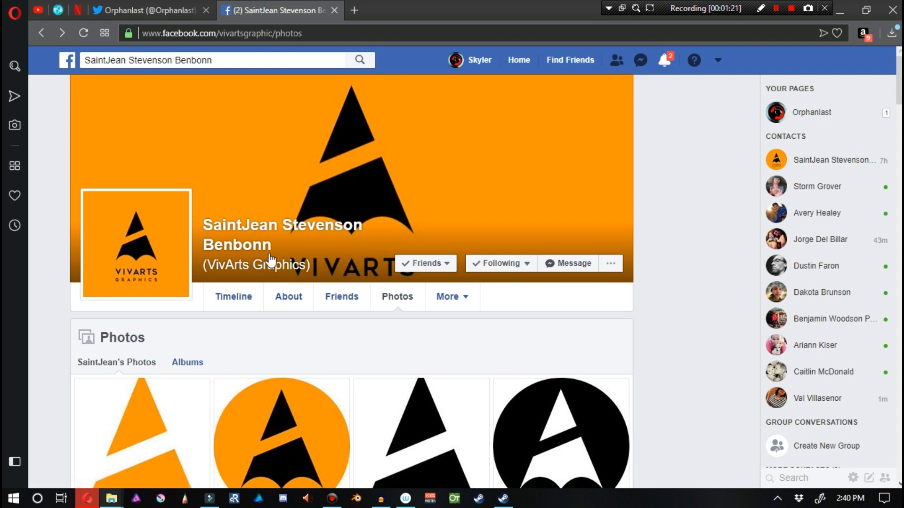
# Step: Scroll the VivArts Graphics photo grid and enlarge the blue Steve Shark logo photo
pyautogui.scroll(-3)
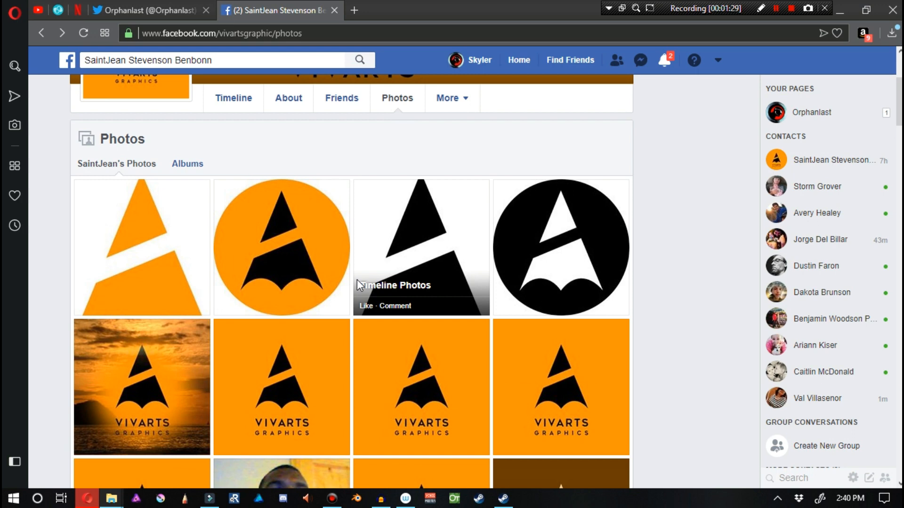
pyautogui.moveTo(371, 306)
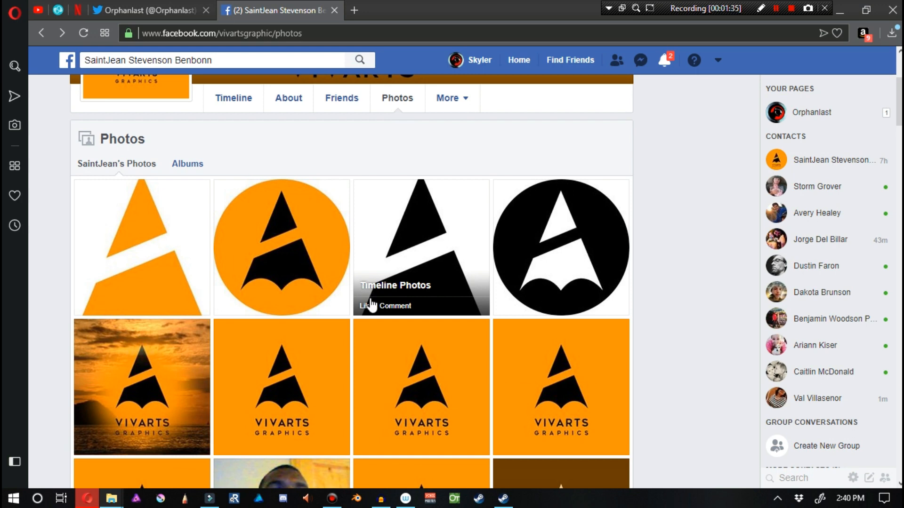
pyautogui.scroll(-3)
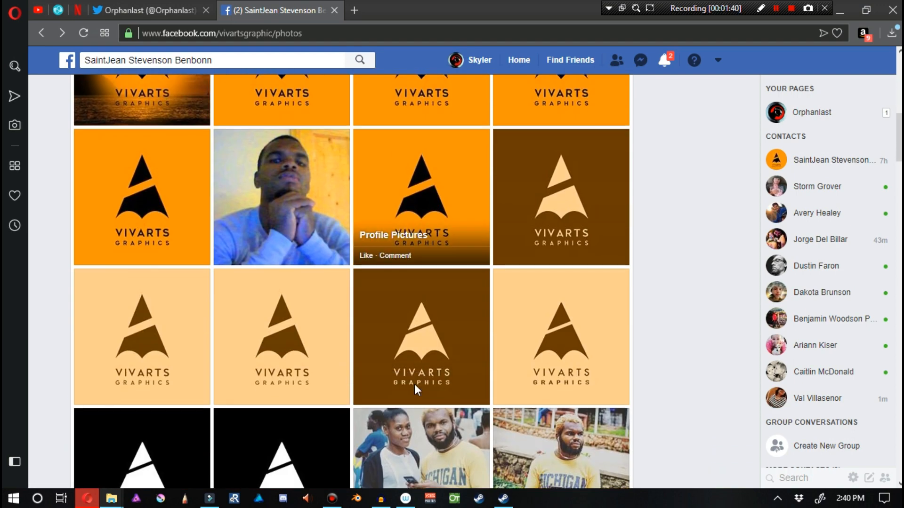
pyautogui.scroll(-3)
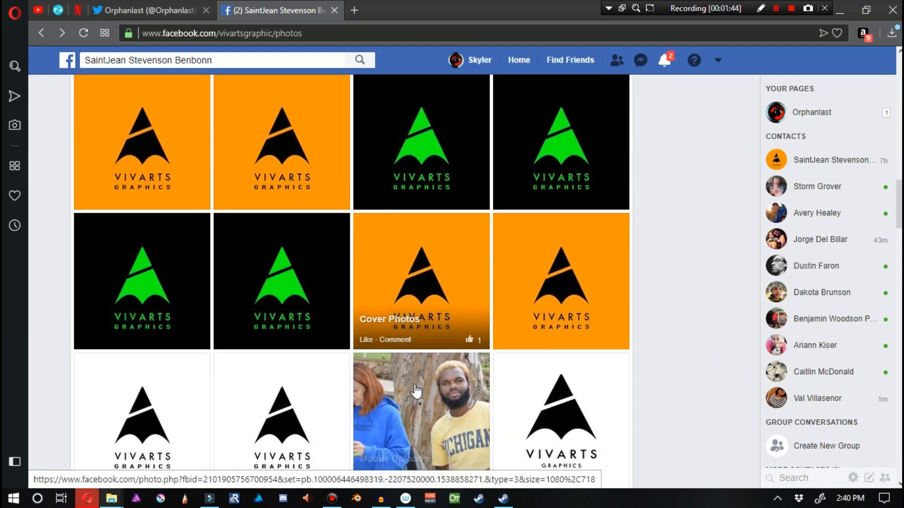
pyautogui.scroll(-3)
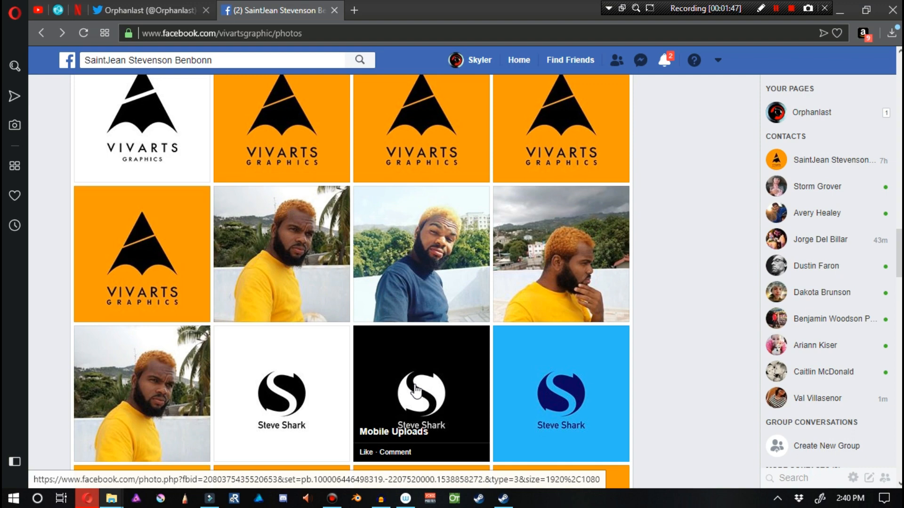
pyautogui.scroll(-3)
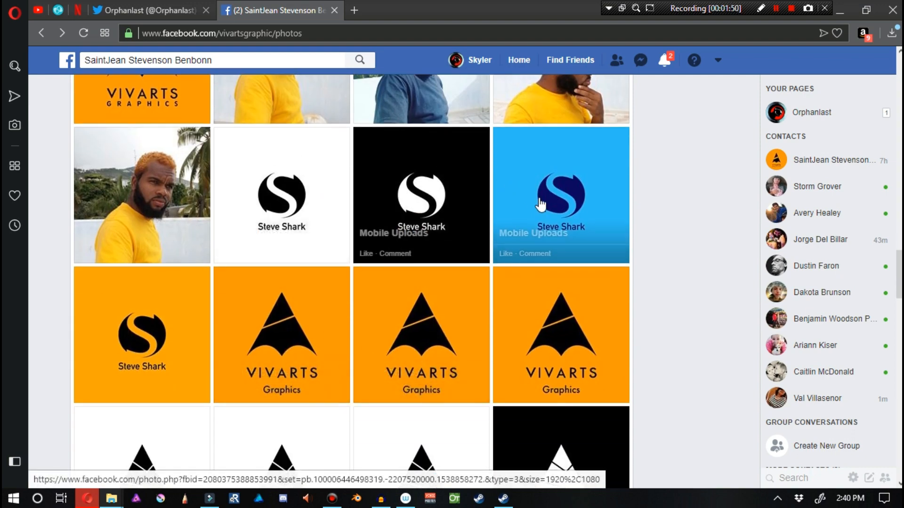
pyautogui.click(540, 201)
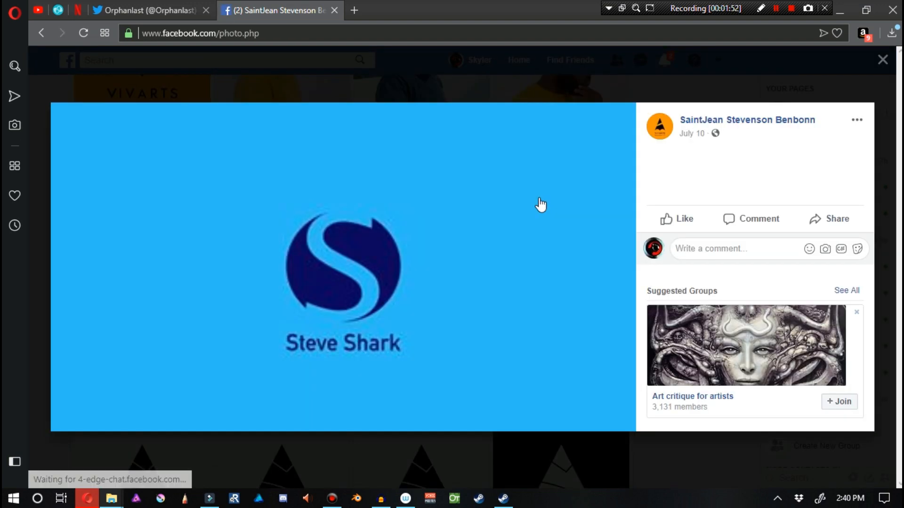
pyautogui.moveTo(507, 58)
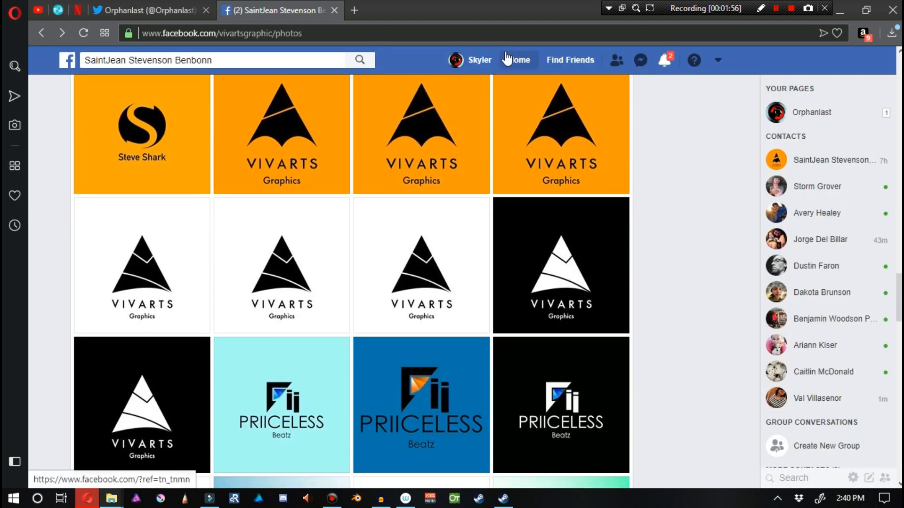
# Step: Step back two photos and forward two, landing on the Priiceless Beatz logo
pyautogui.scroll(-3)
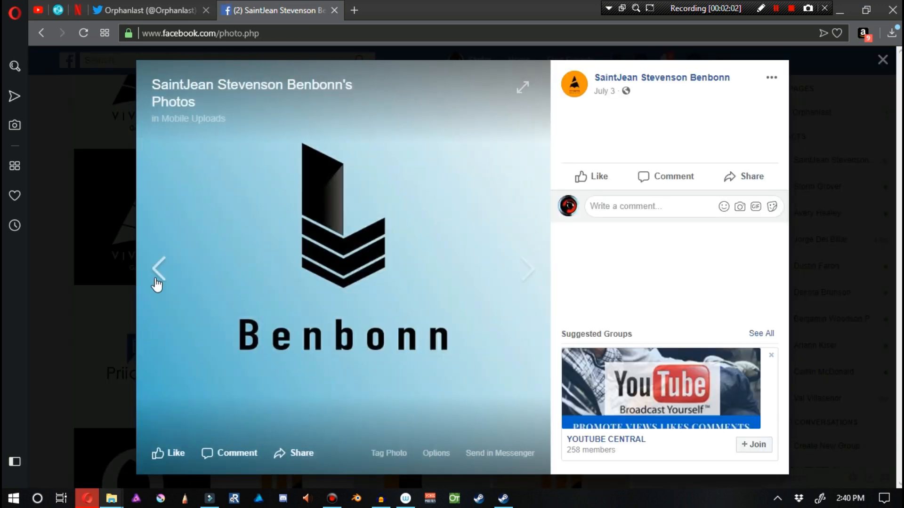
pyautogui.click(160, 269)
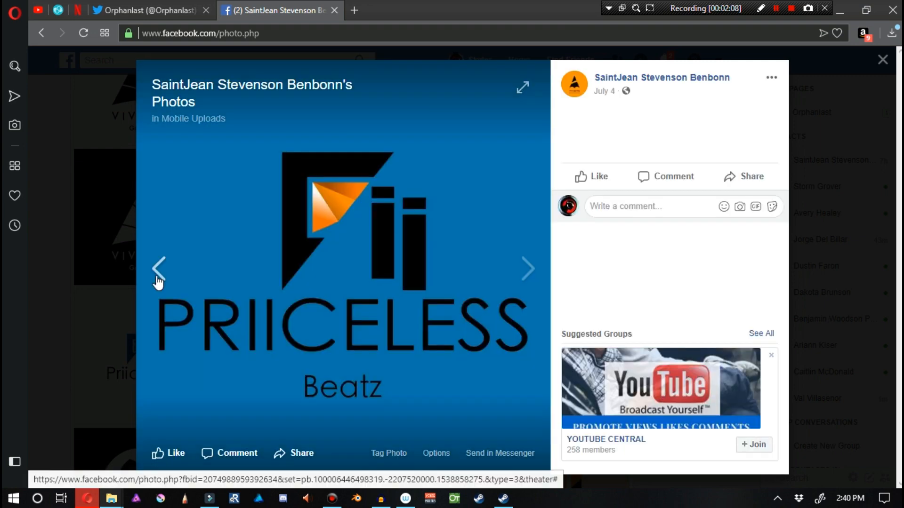
pyautogui.click(162, 269)
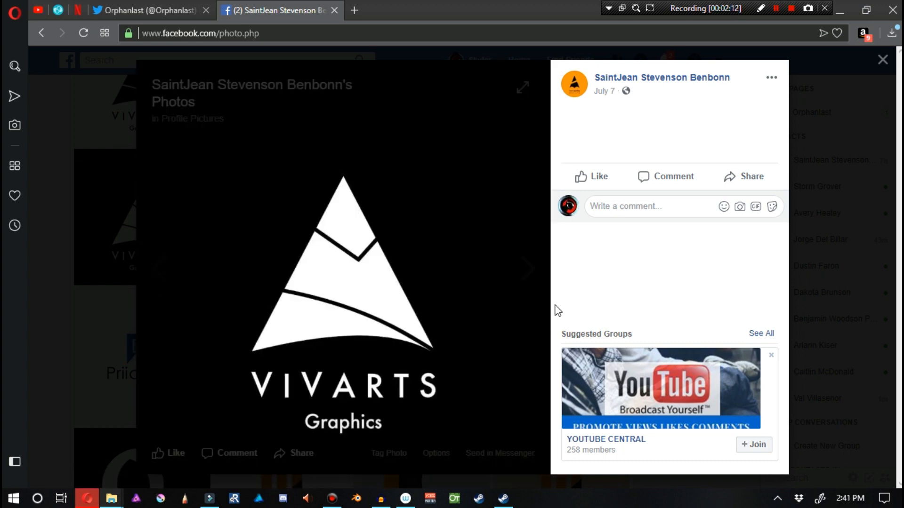
pyautogui.click(528, 270)
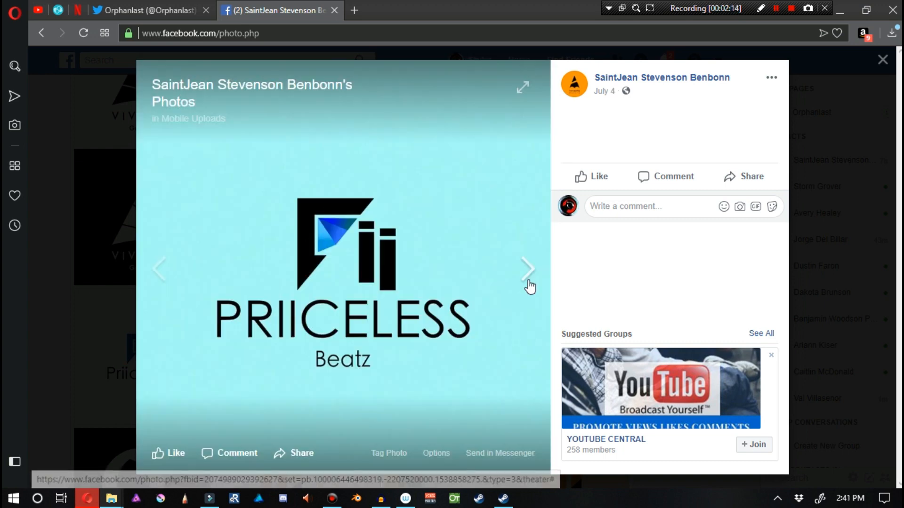
pyautogui.click(527, 269)
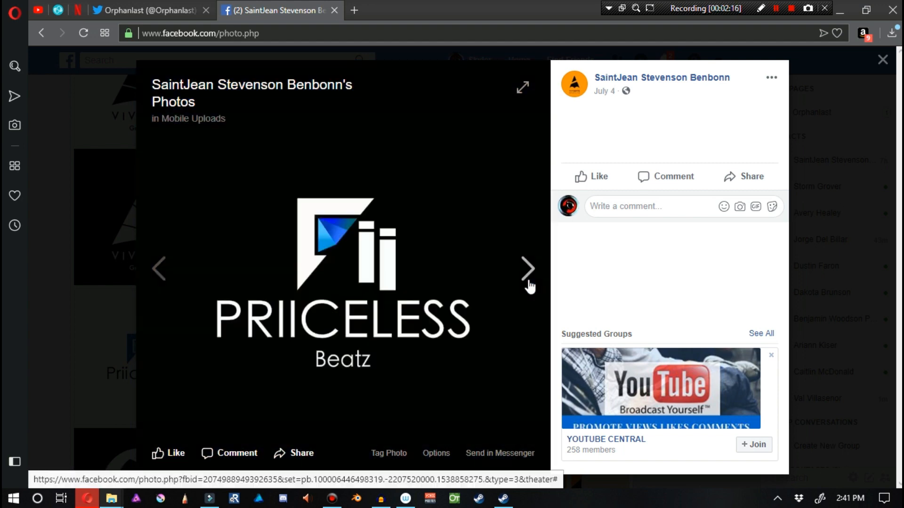